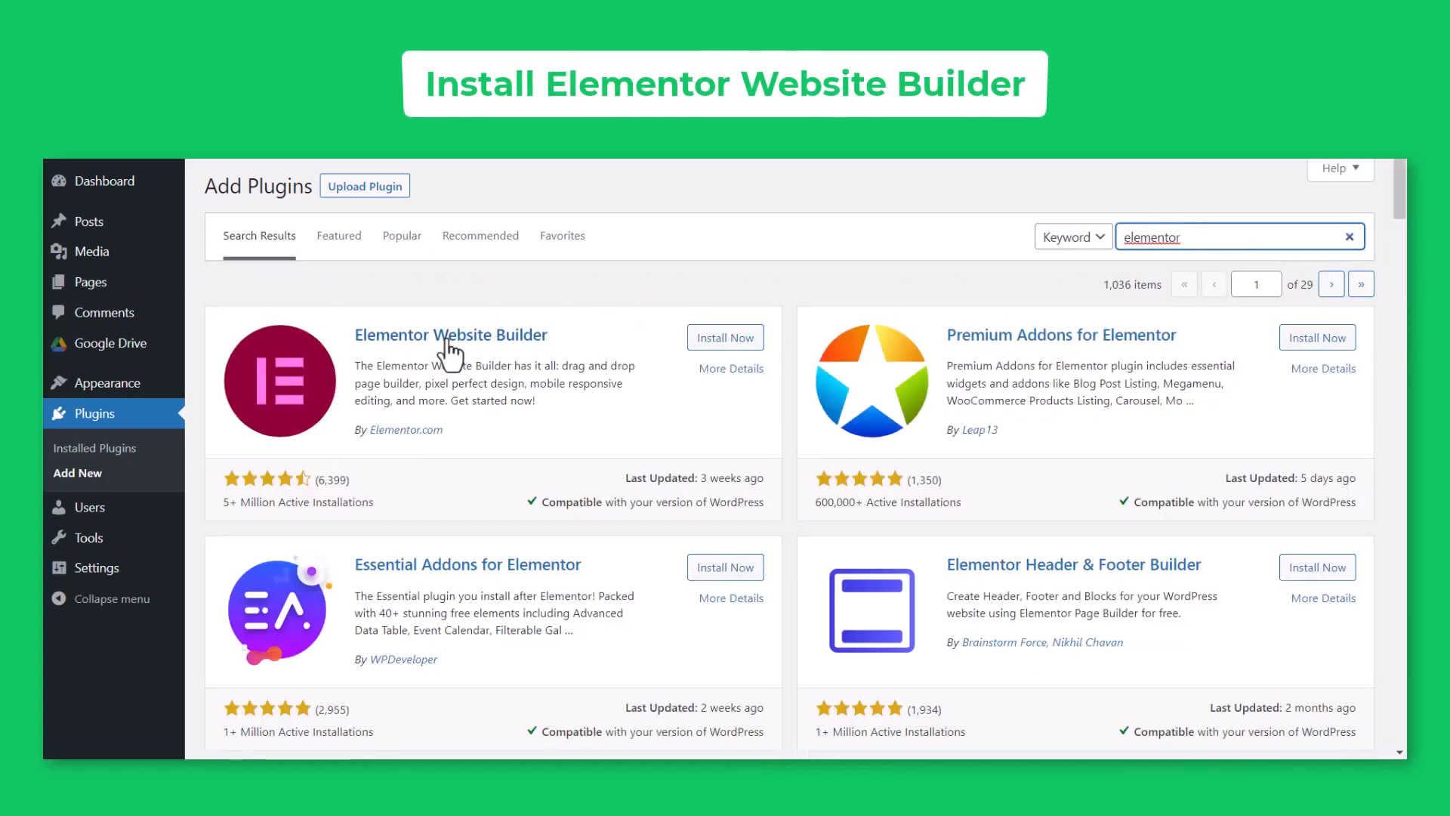
Install Elementor Website Builder, review Google Drive integration settings, and open the page in Elementor
{"action": "left_click", "coordinate": [725, 337]}
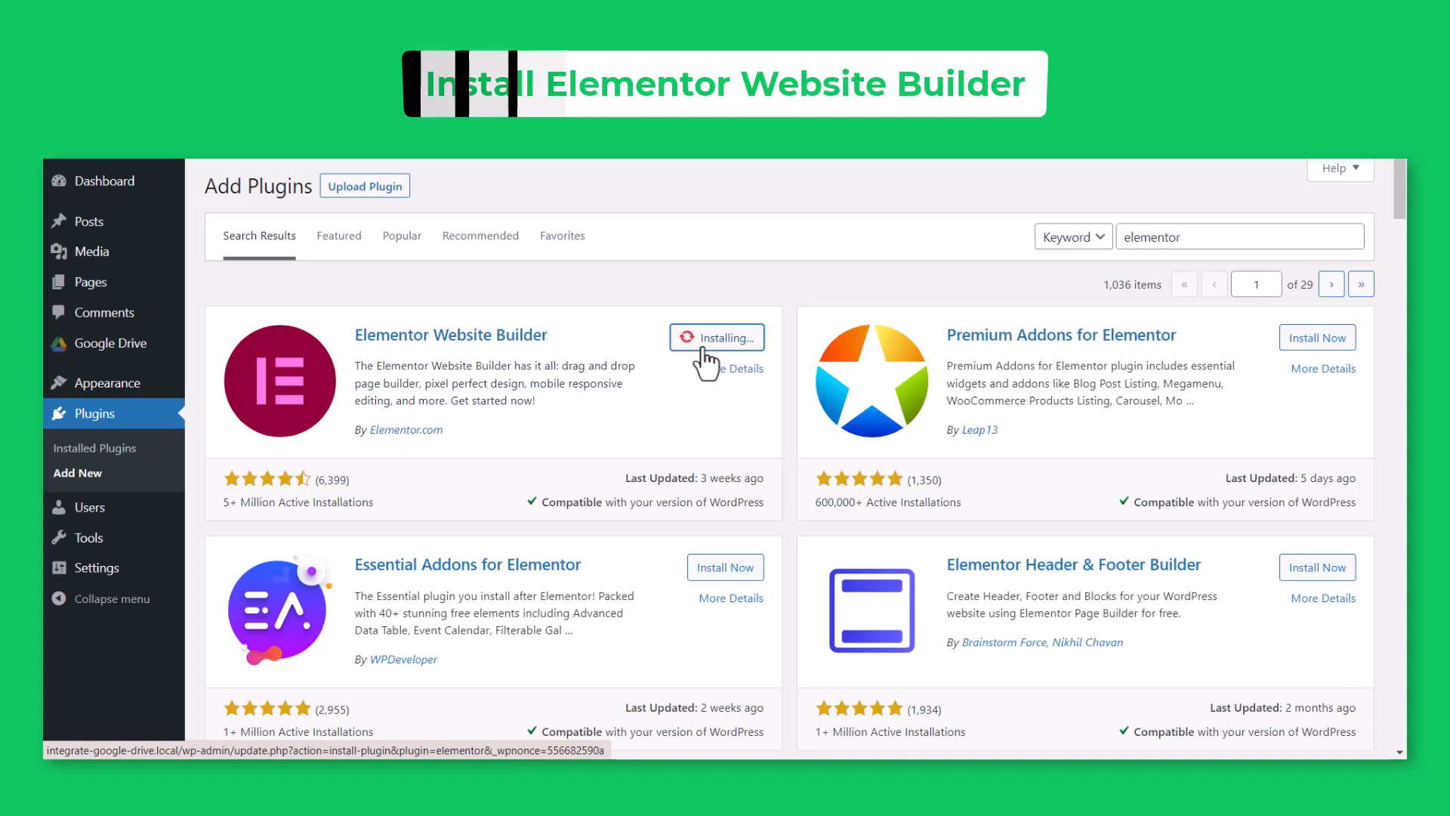
{"action": "left_click", "coordinate": [105, 339]}
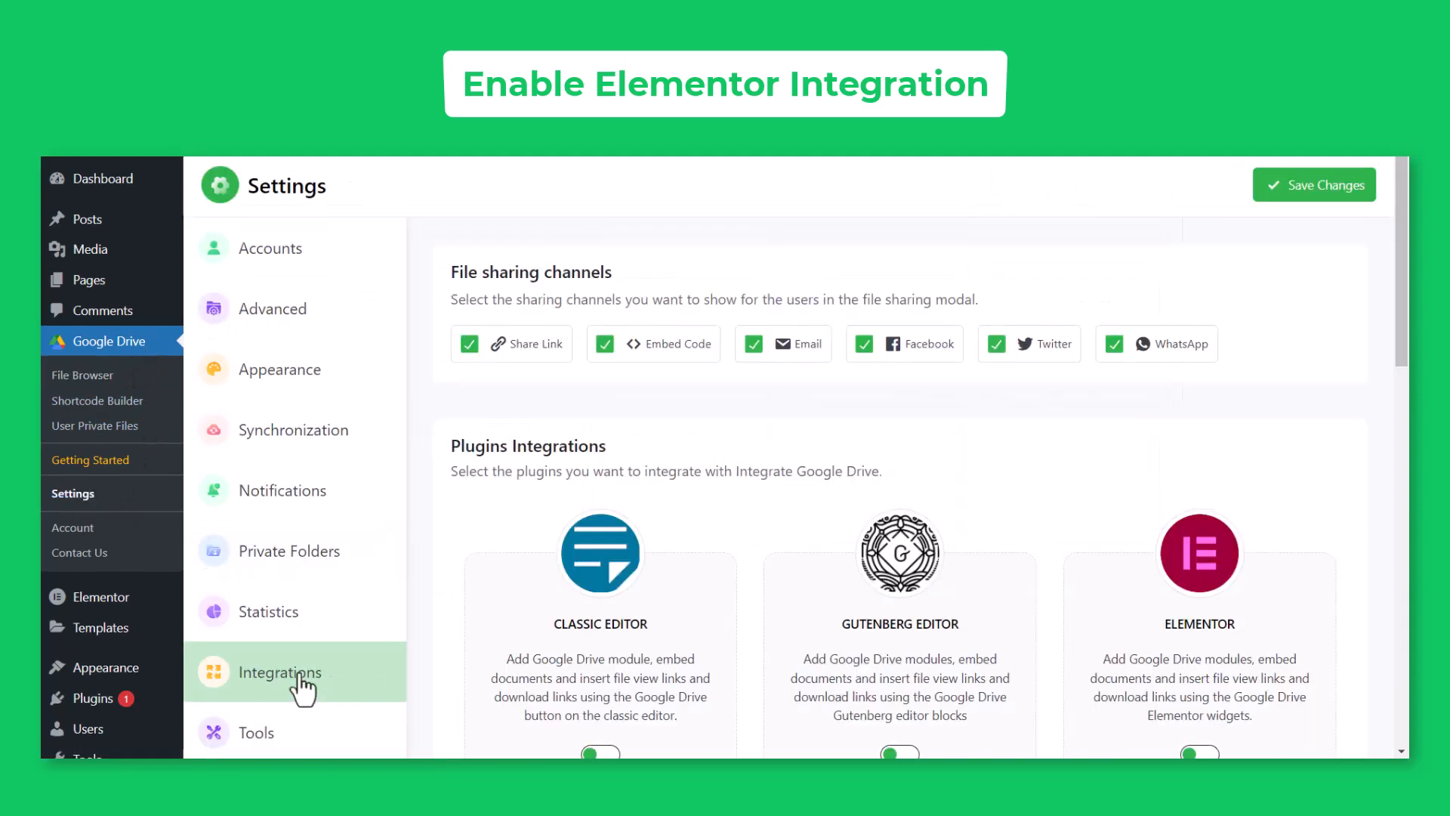
{"action": "left_click", "coordinate": [1199, 576]}
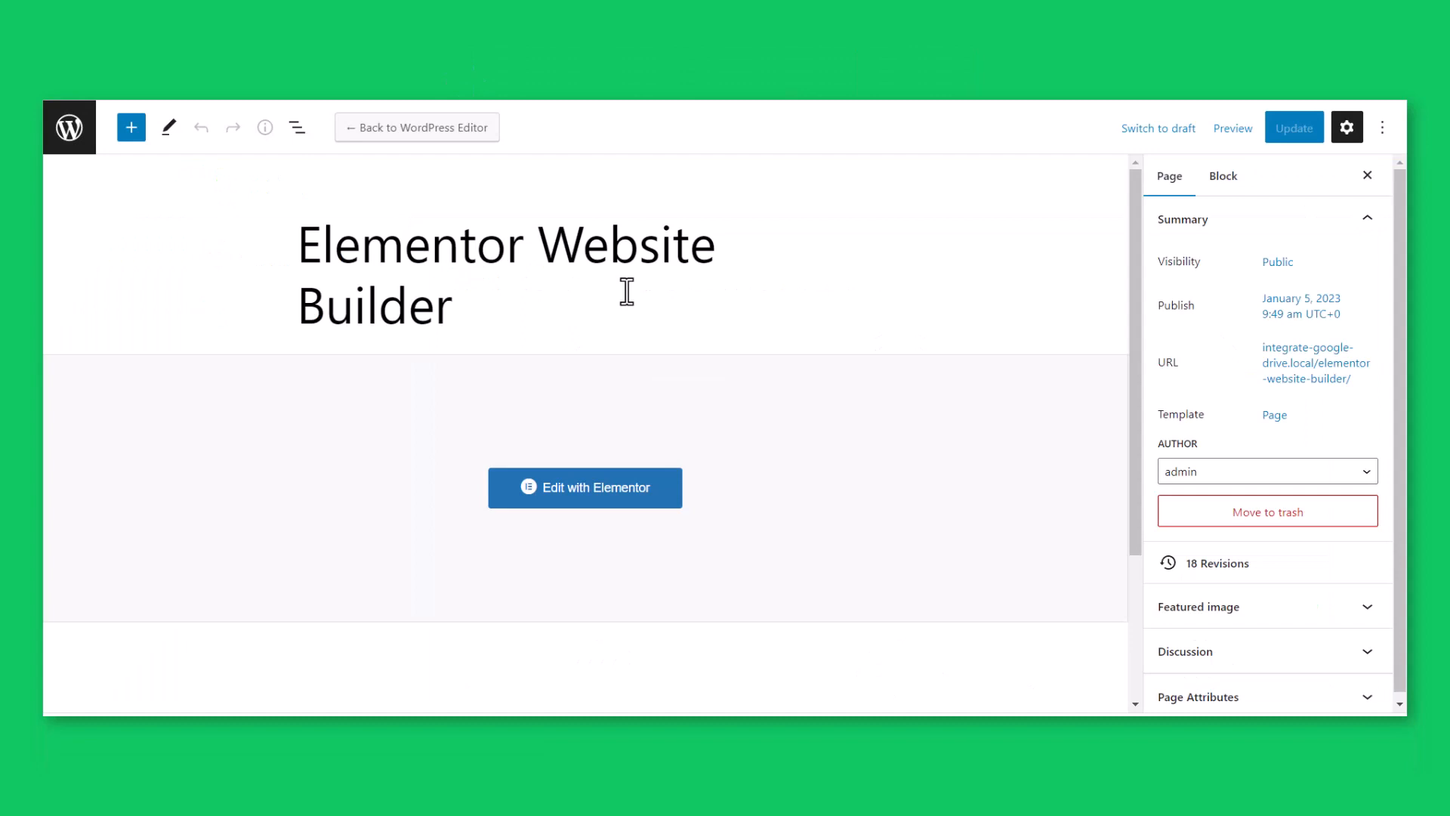
{"action": "mouse_move", "coordinate": [550, 519]}
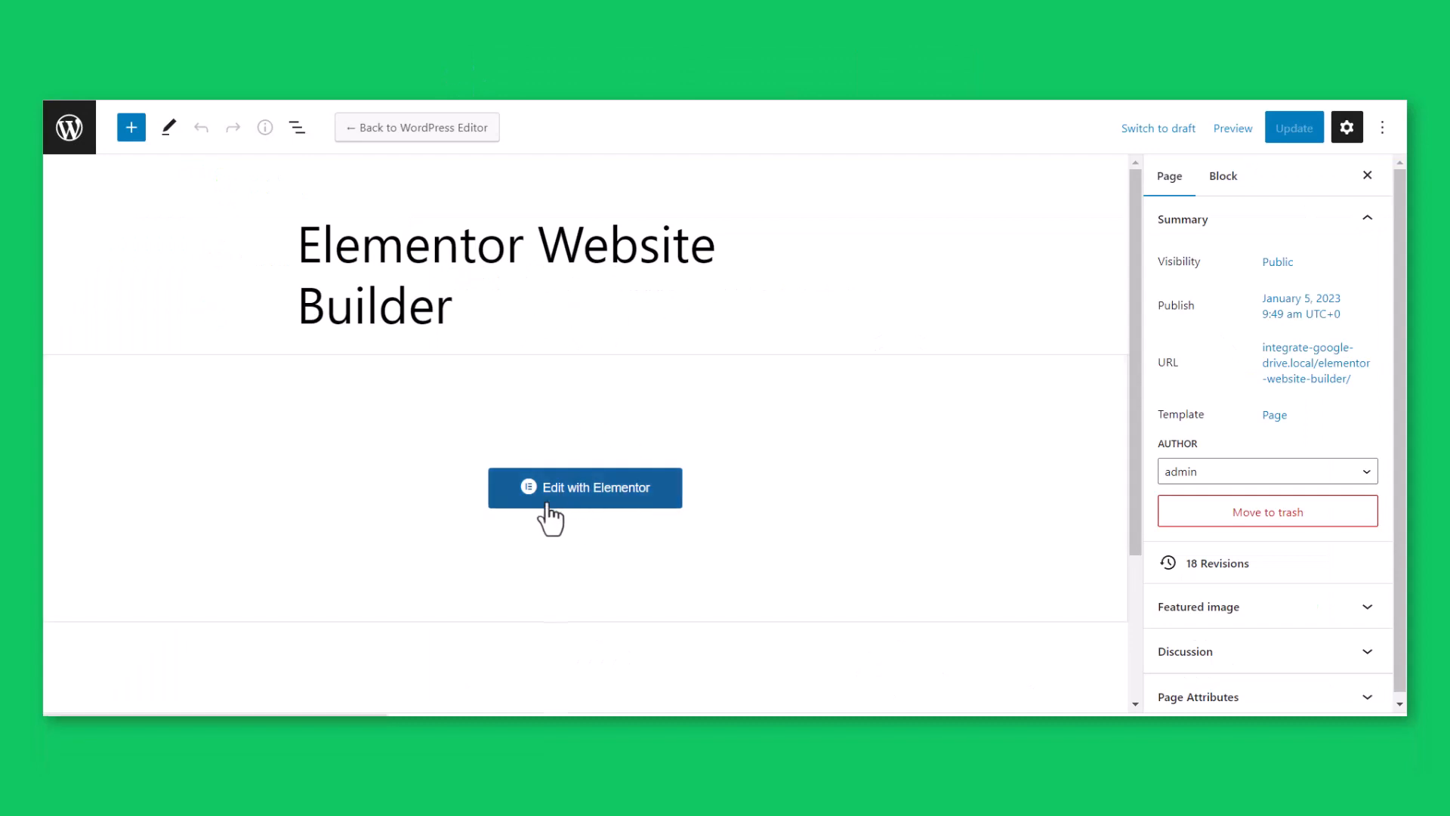
{"action": "left_click", "coordinate": [585, 487]}
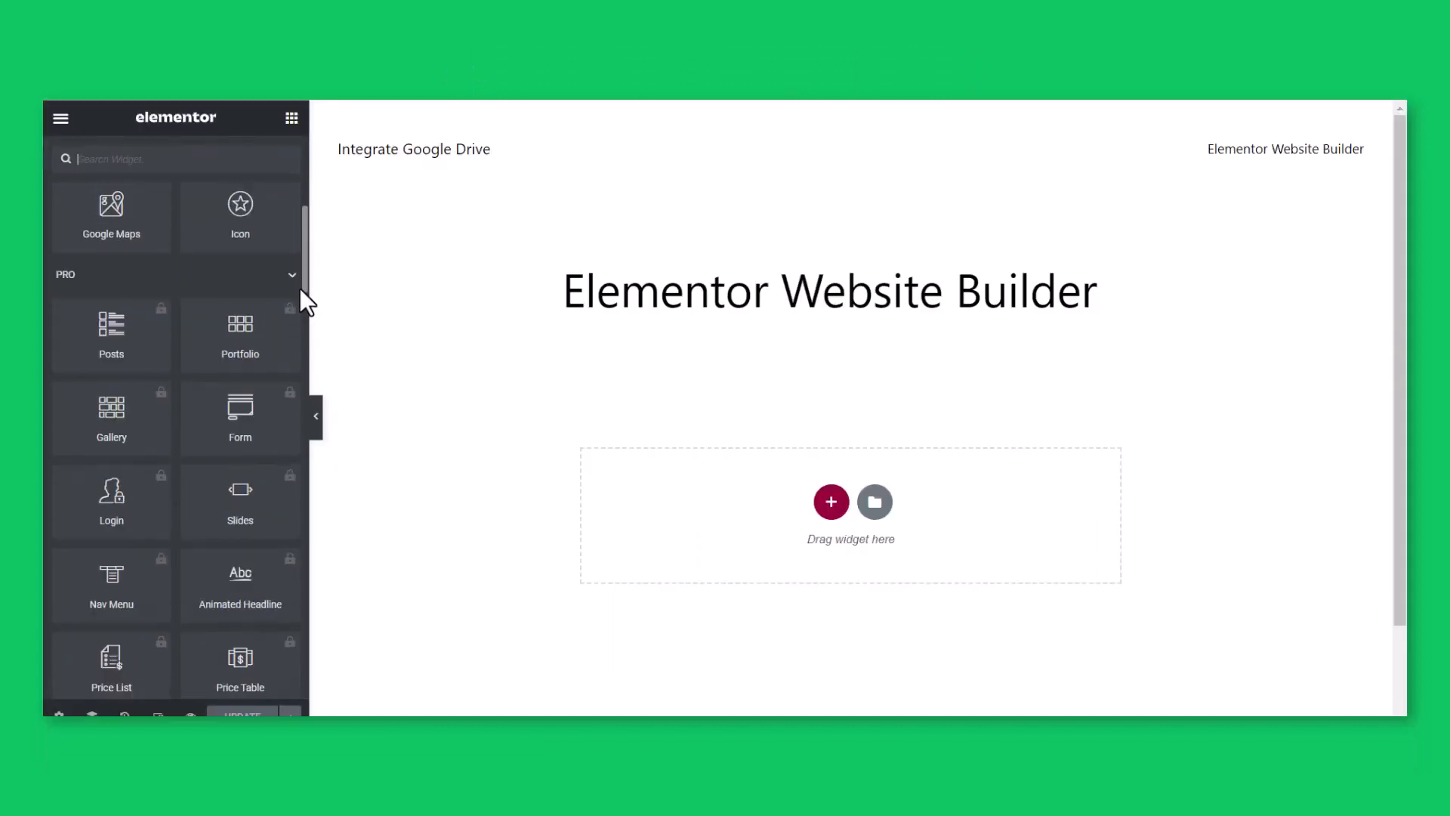
Scroll Elementor's widget panel down to the Integrate Google Drive category
{"action": "scroll", "scroll_direction": "down", "scroll_amount": 3}
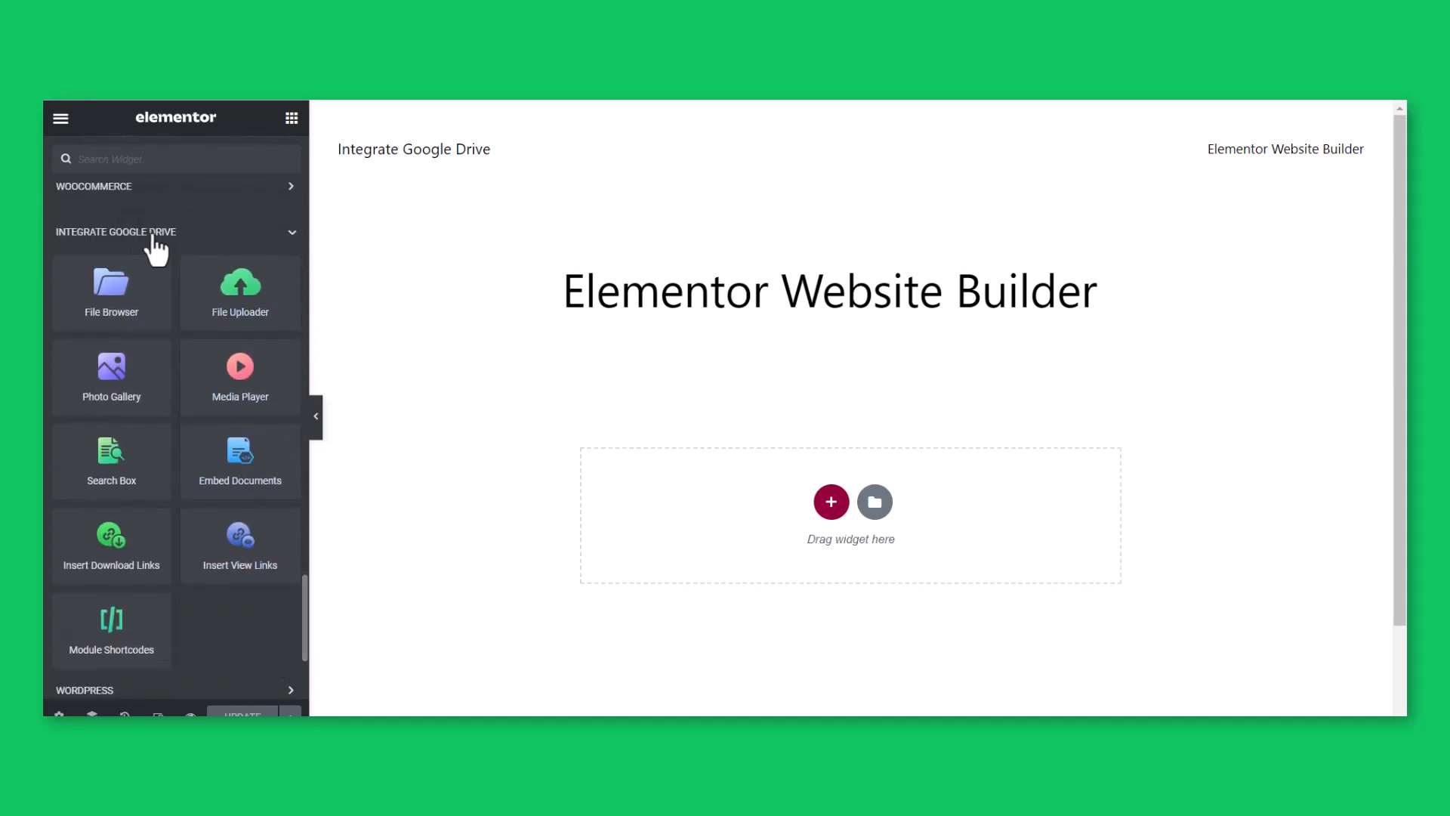
{"action": "mouse_move", "coordinate": [110, 321]}
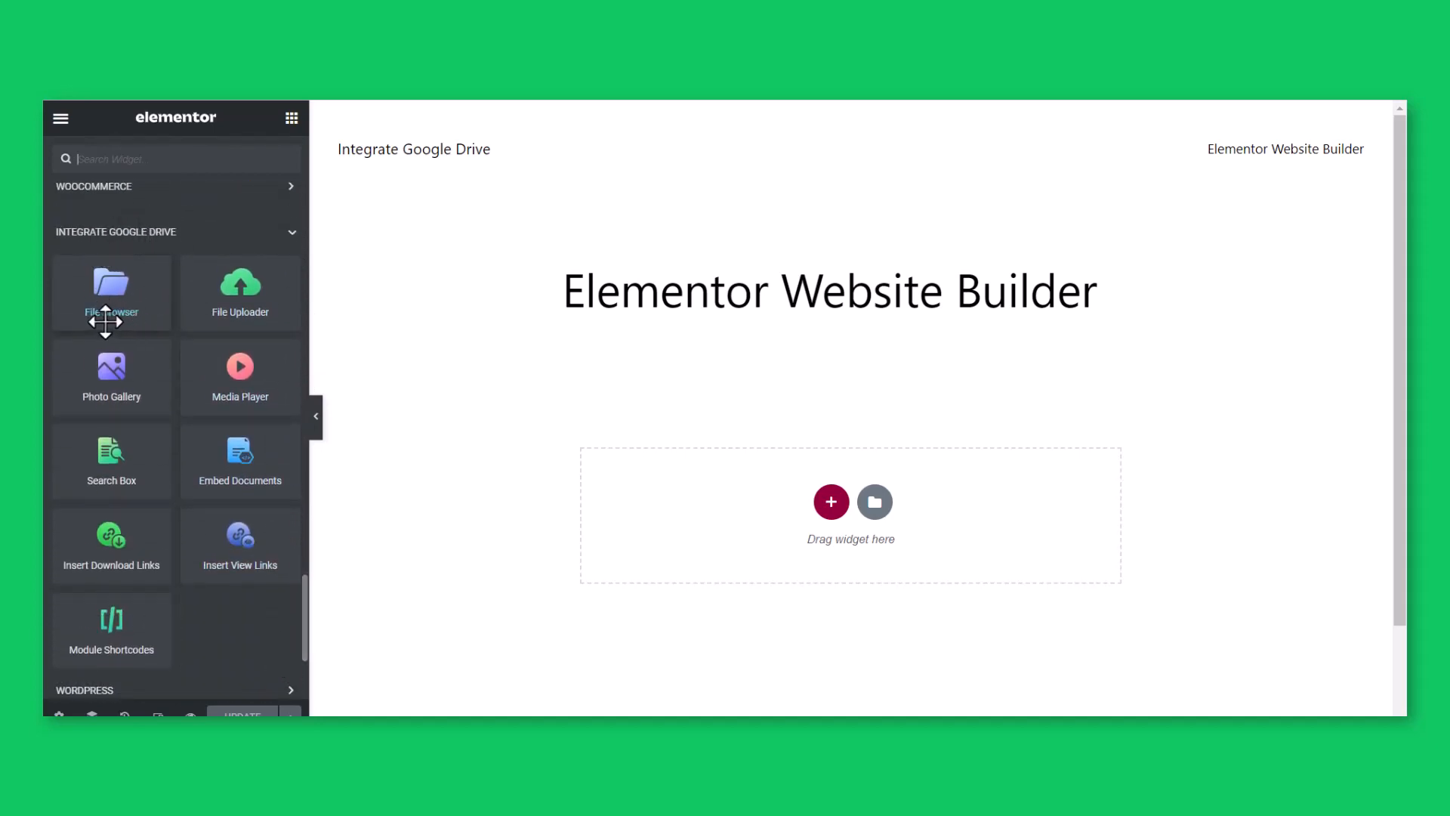
{"action": "mouse_move", "coordinate": [129, 324]}
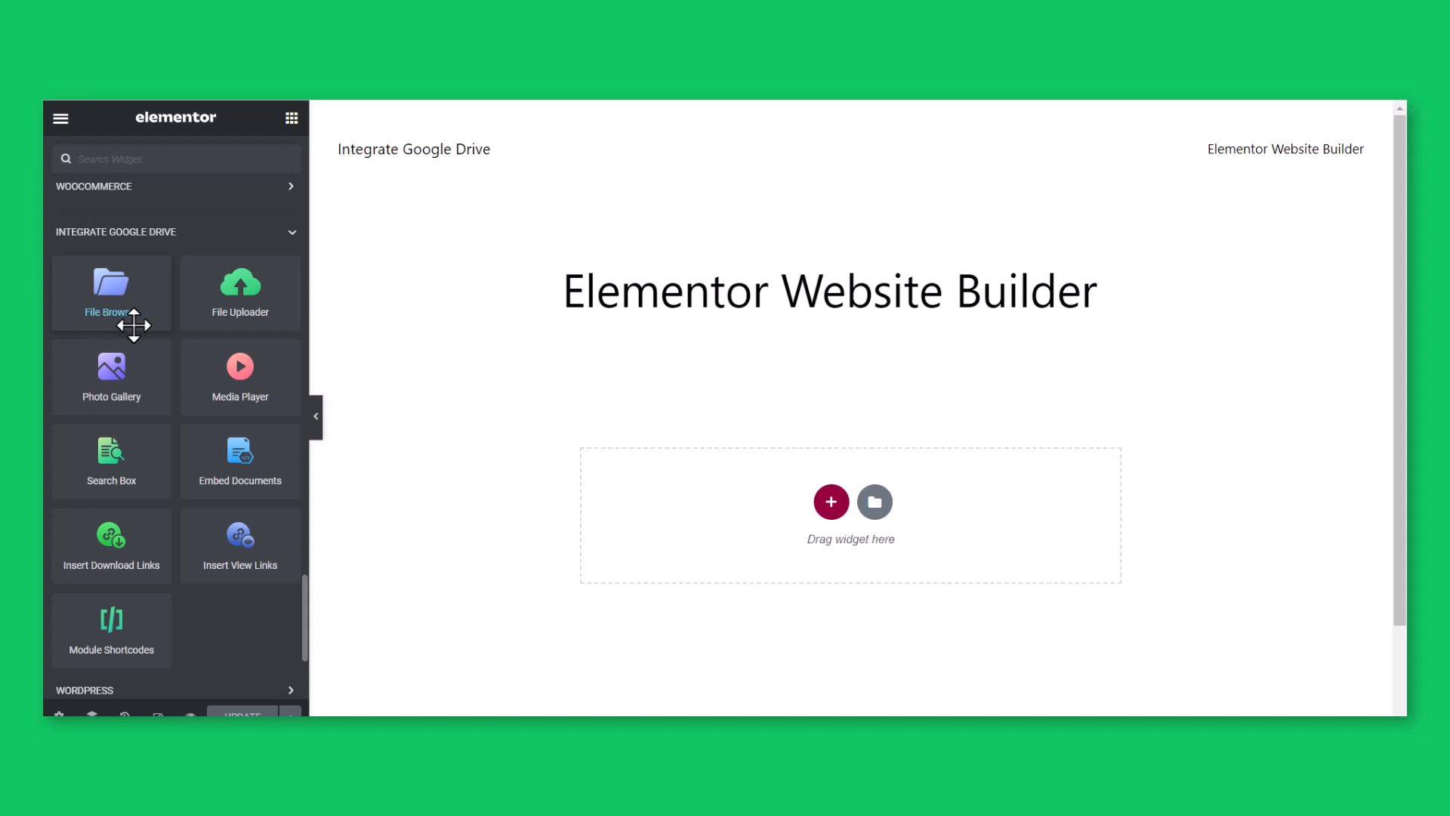
{"action": "mouse_move", "coordinate": [223, 327]}
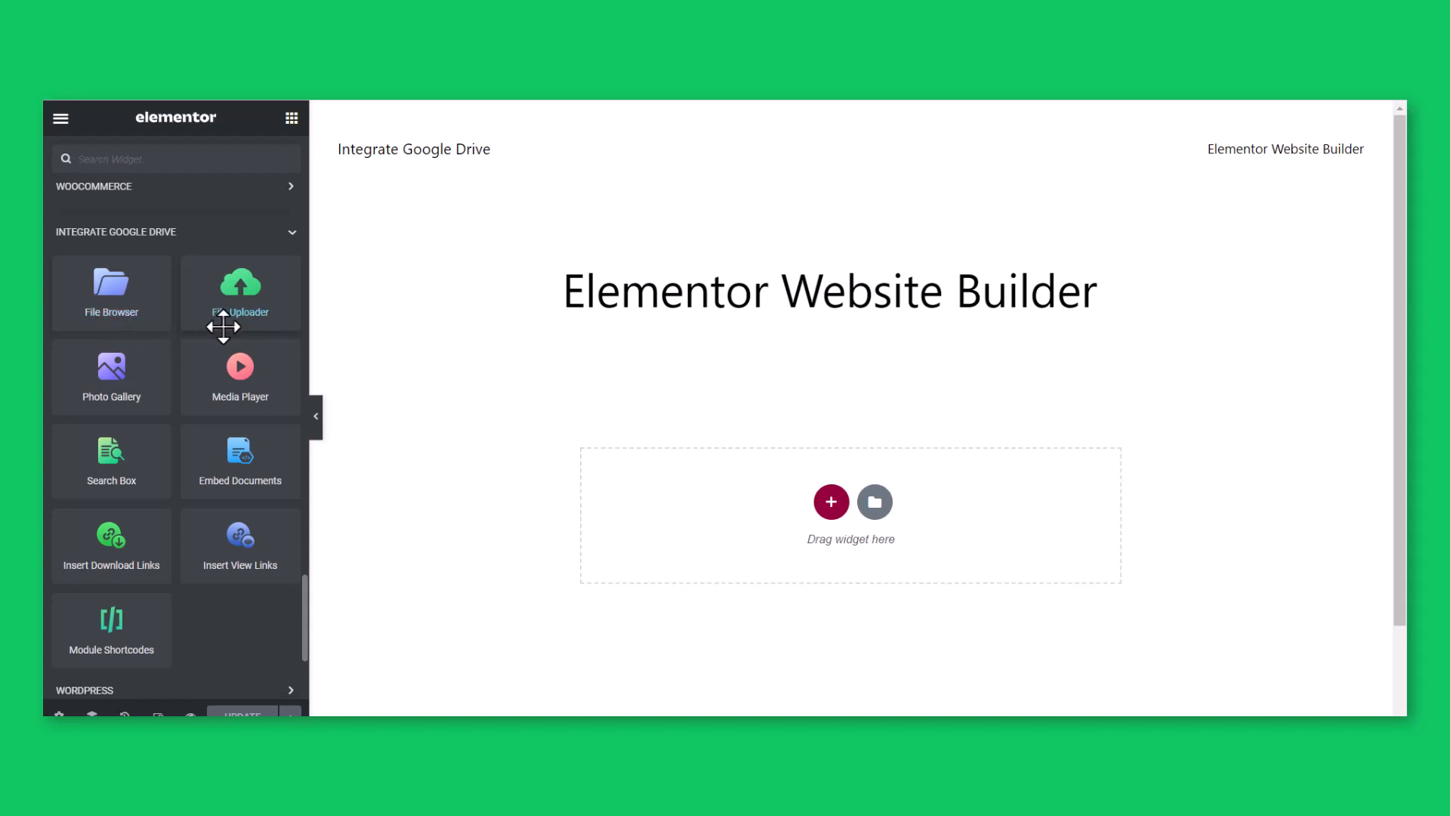
{"action": "mouse_move", "coordinate": [240, 312]}
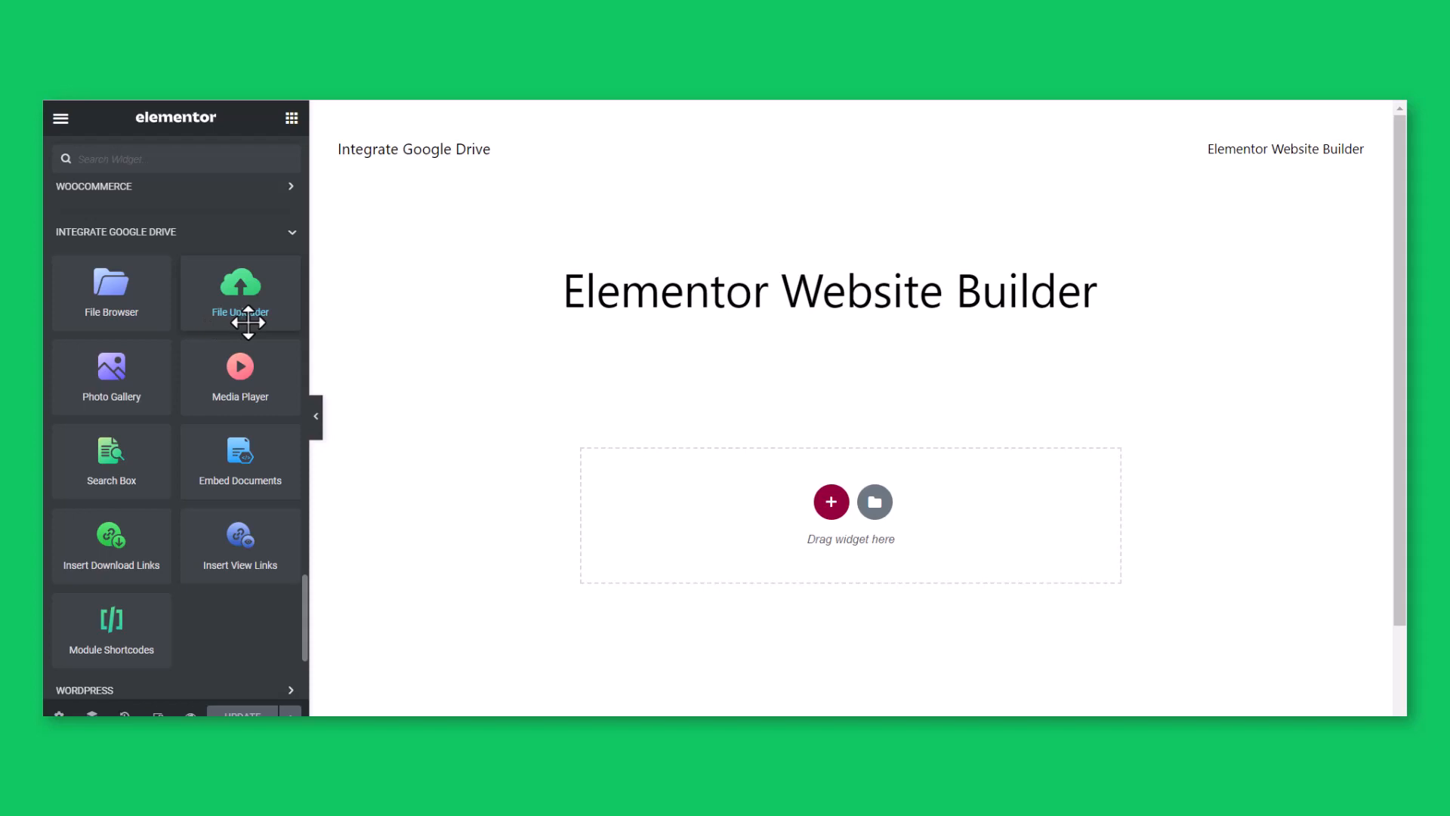
{"action": "mouse_move", "coordinate": [110, 413]}
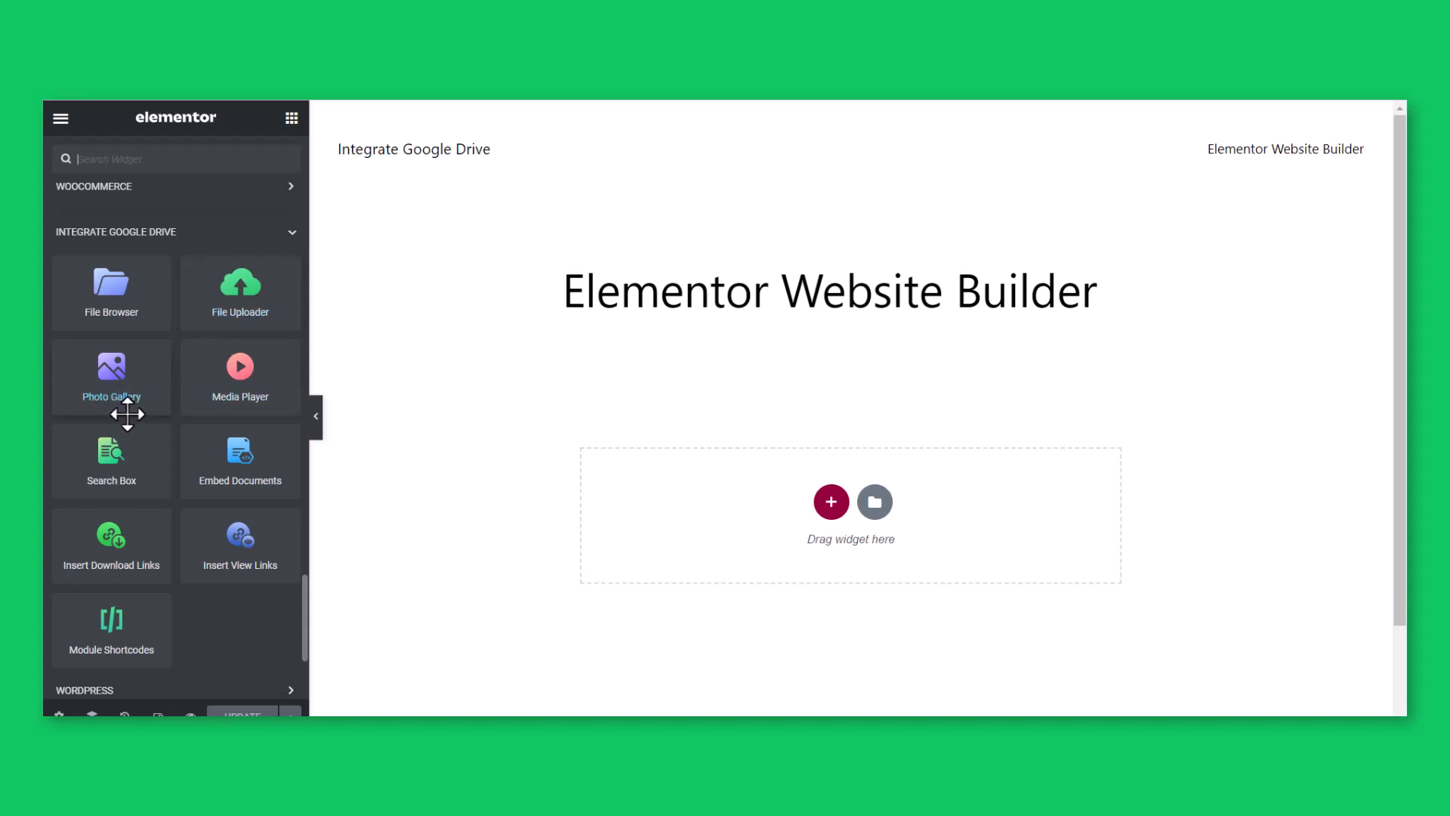
{"action": "mouse_move", "coordinate": [223, 408]}
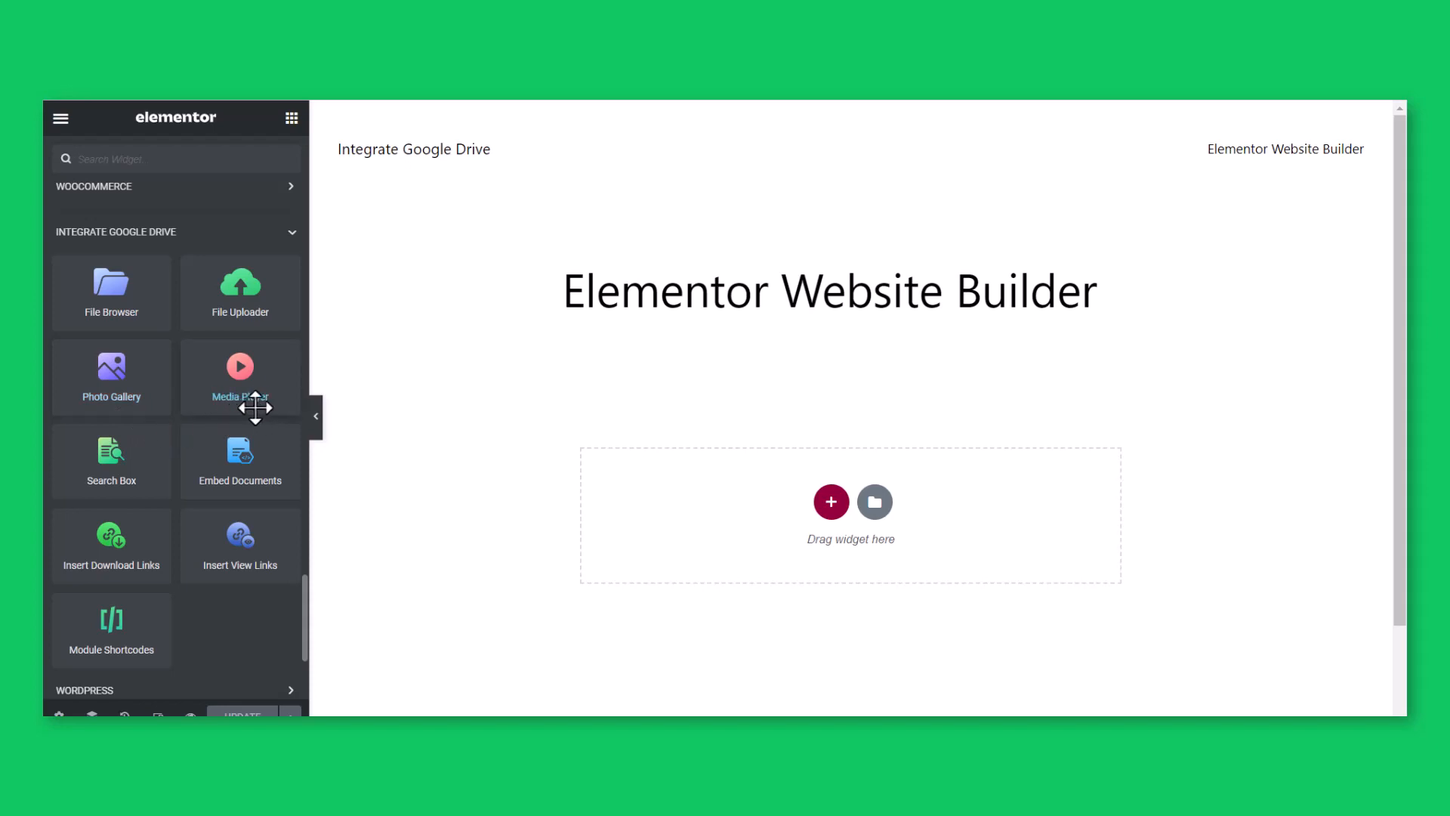
{"action": "mouse_move", "coordinate": [182, 490]}
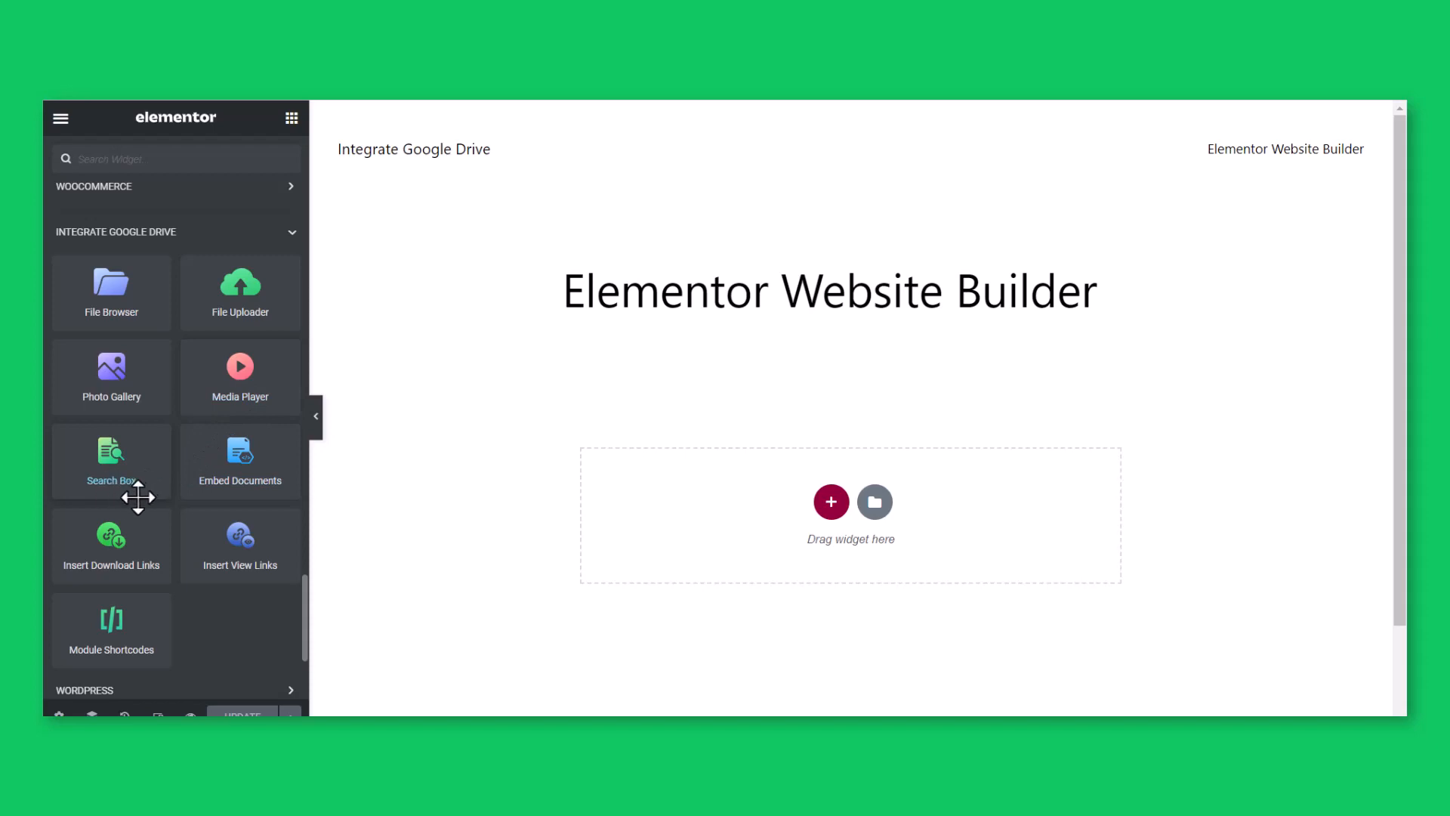
{"action": "mouse_move", "coordinate": [240, 494]}
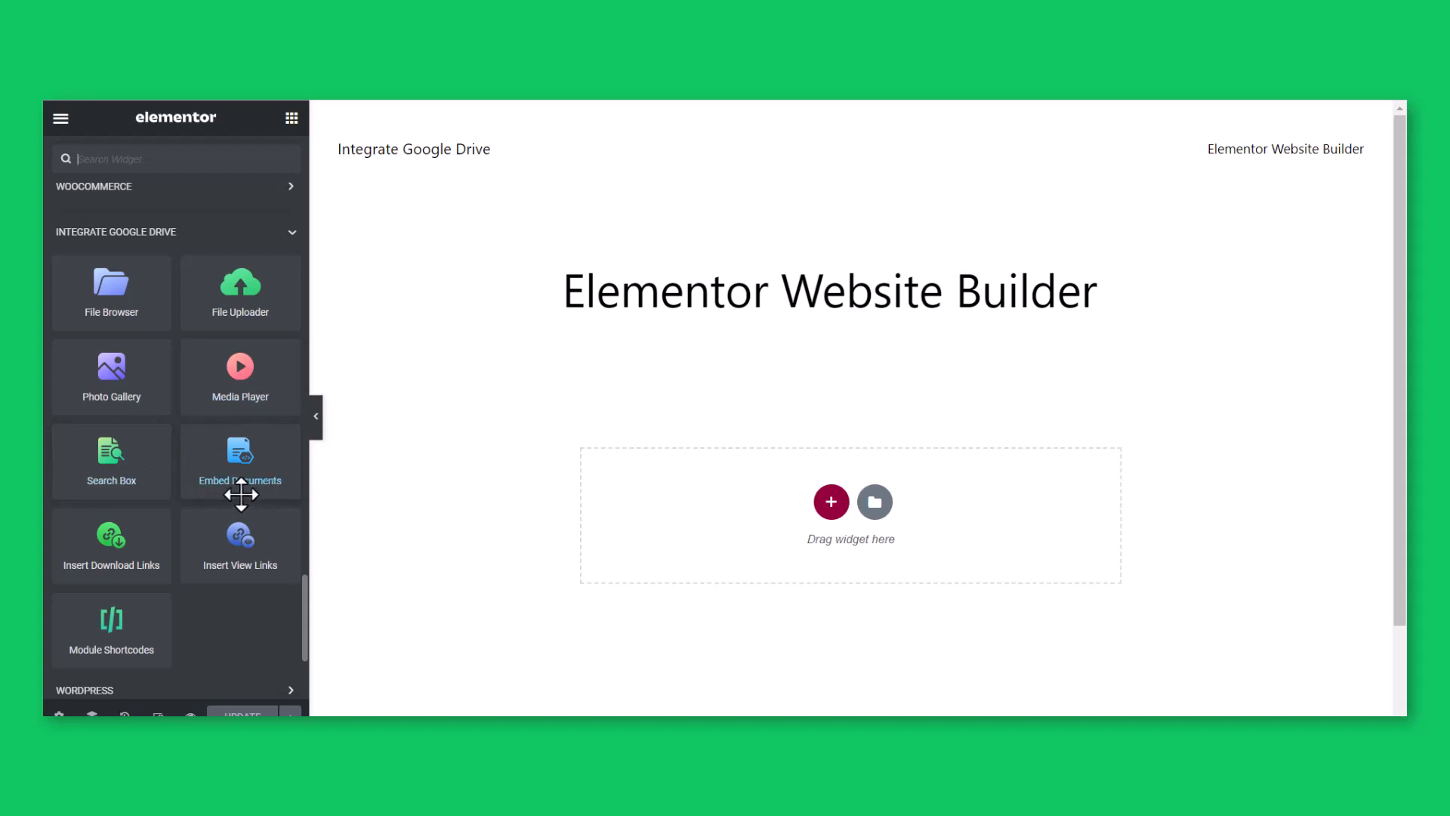
{"action": "mouse_move", "coordinate": [254, 499]}
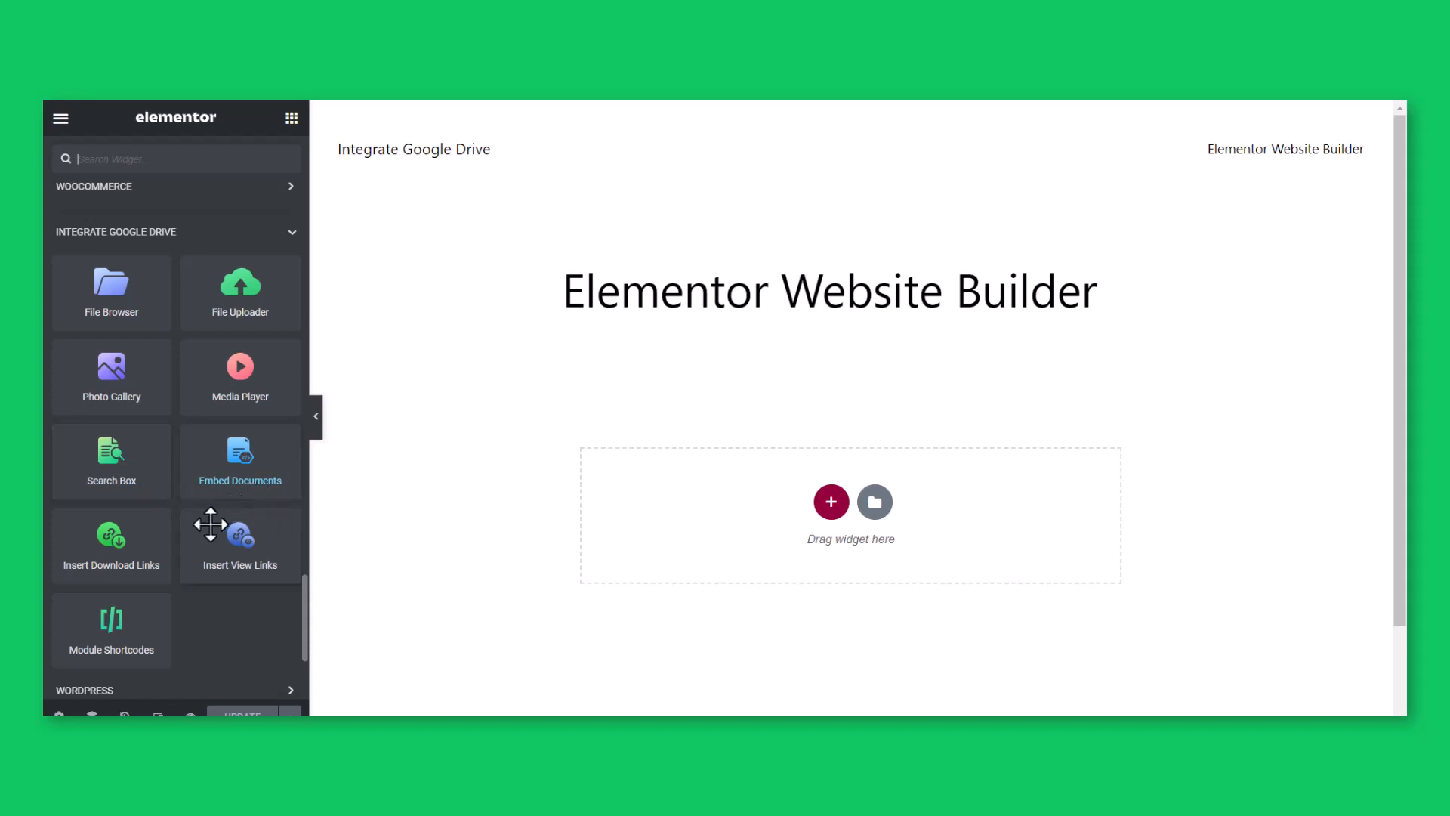
{"action": "mouse_move", "coordinate": [118, 580]}
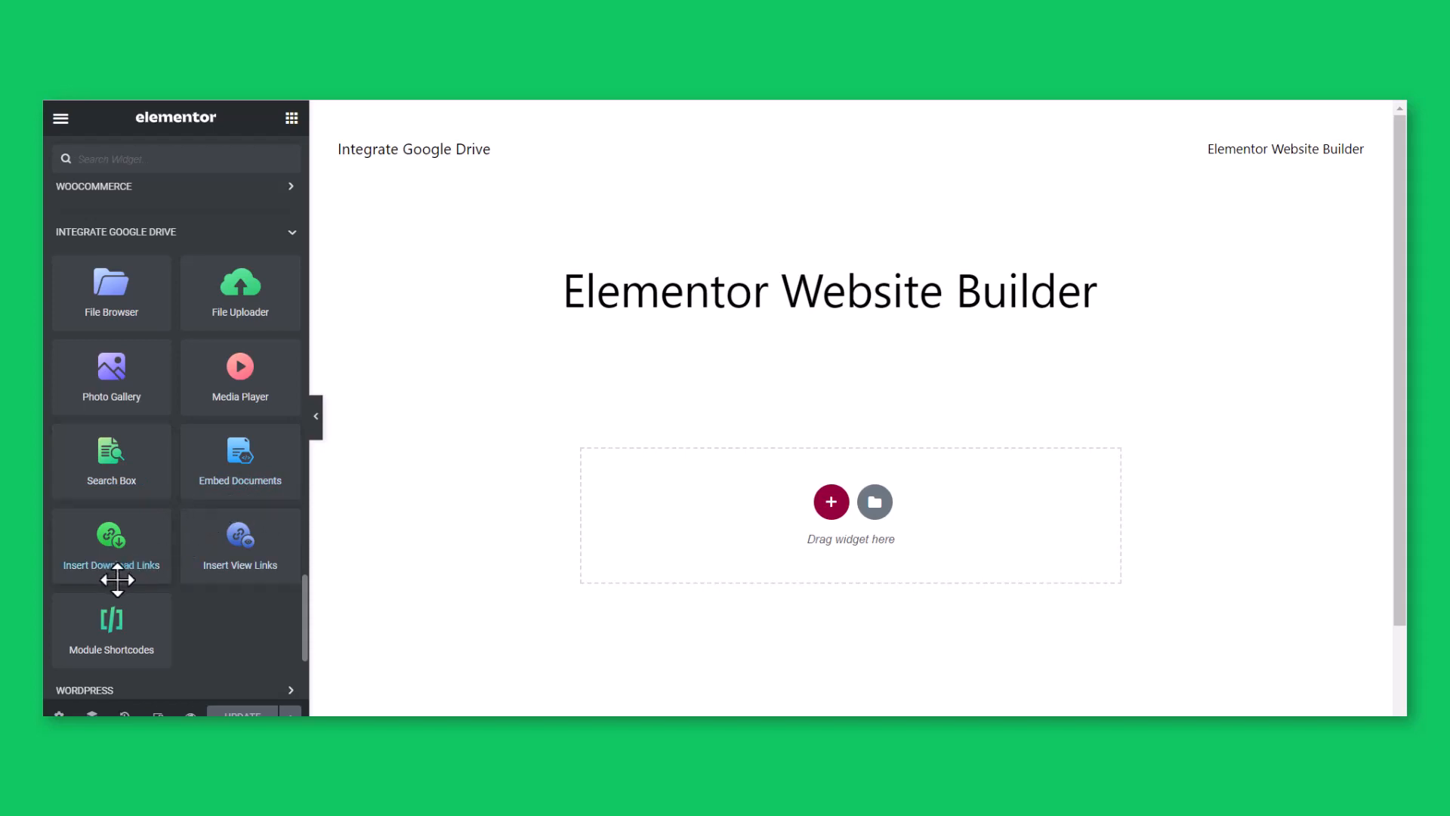
{"action": "mouse_move", "coordinate": [139, 581]}
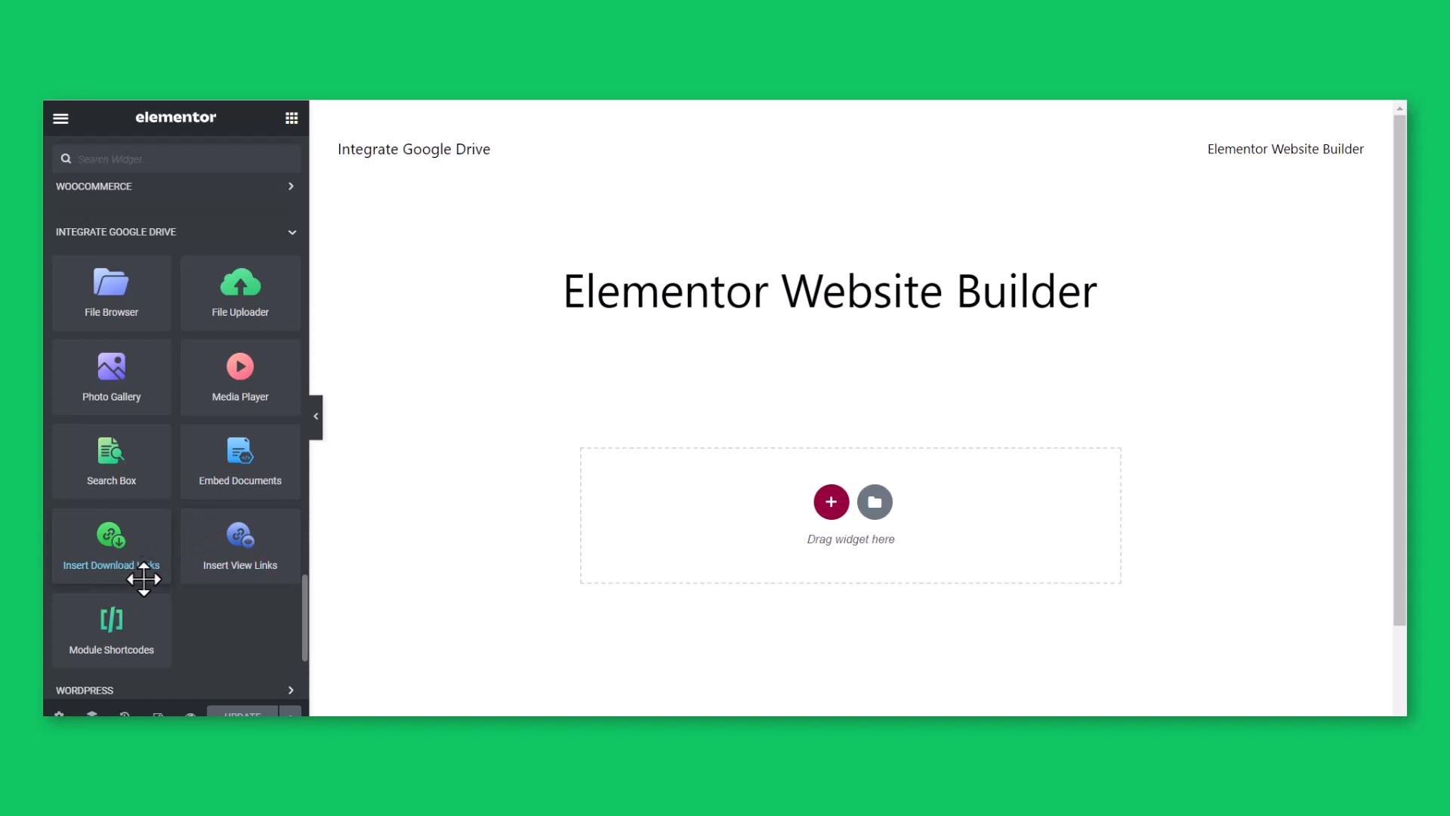
{"action": "mouse_move", "coordinate": [264, 580]}
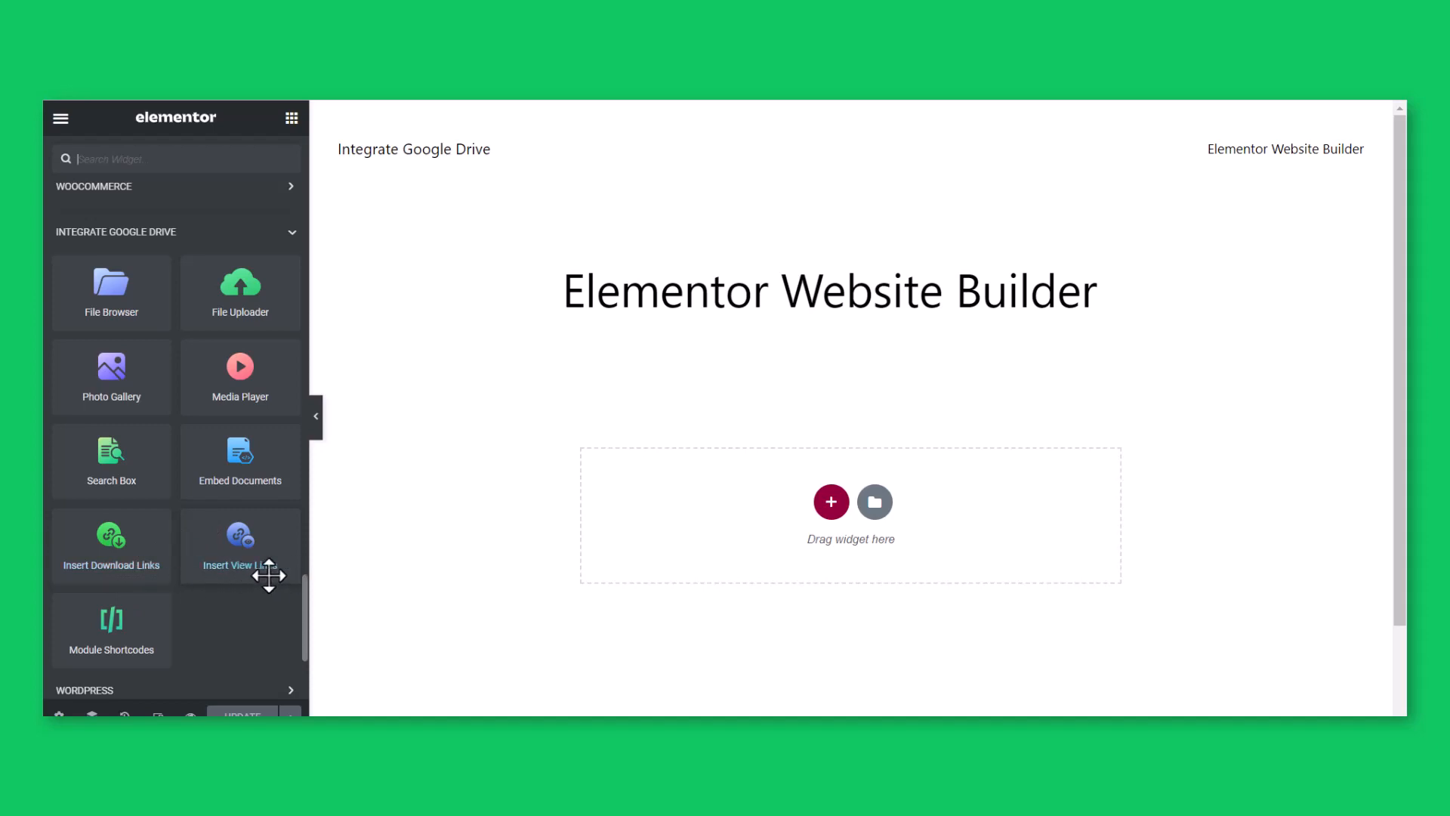
{"action": "mouse_move", "coordinate": [111, 631]}
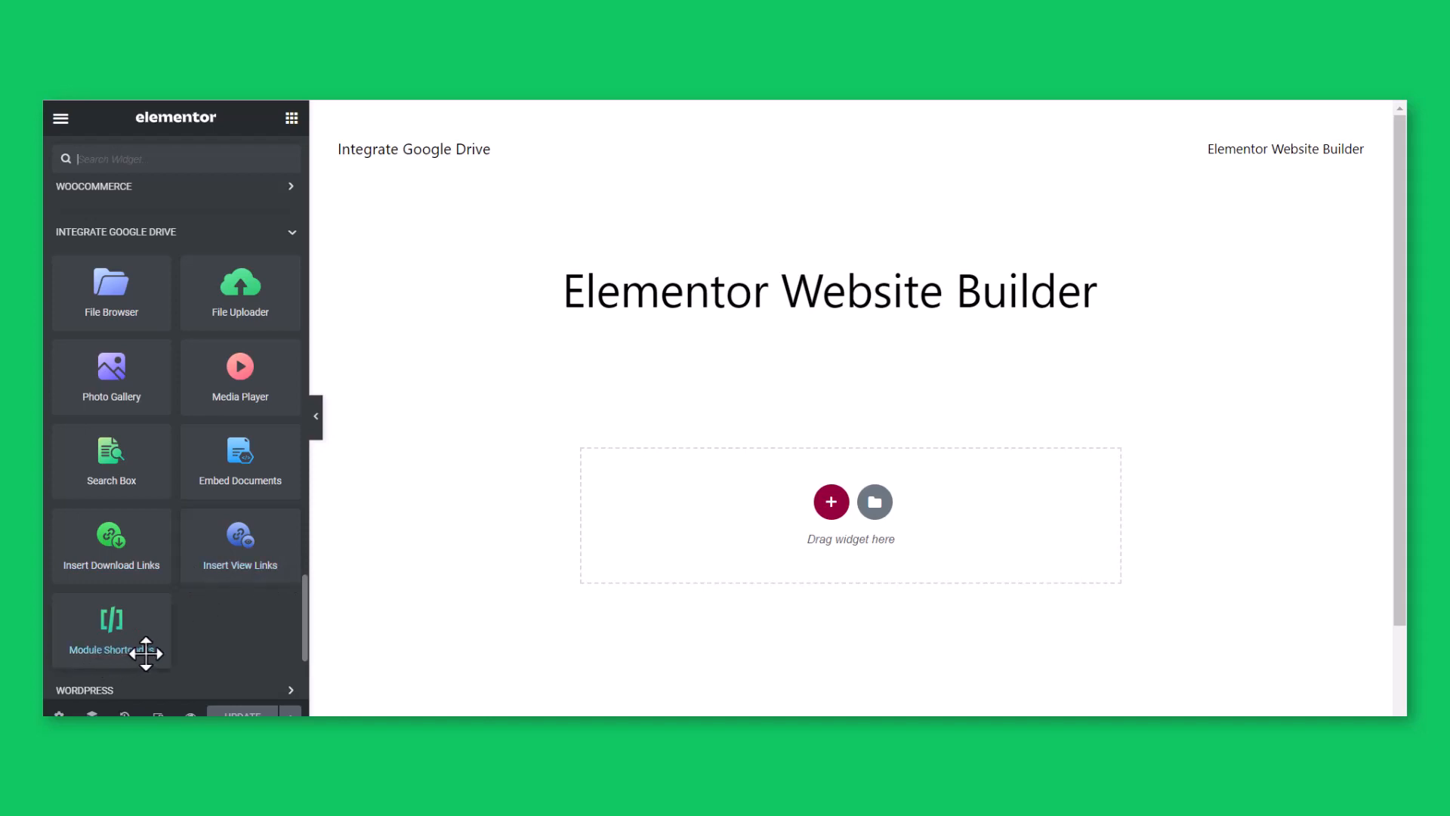
{"action": "mouse_move", "coordinate": [145, 659]}
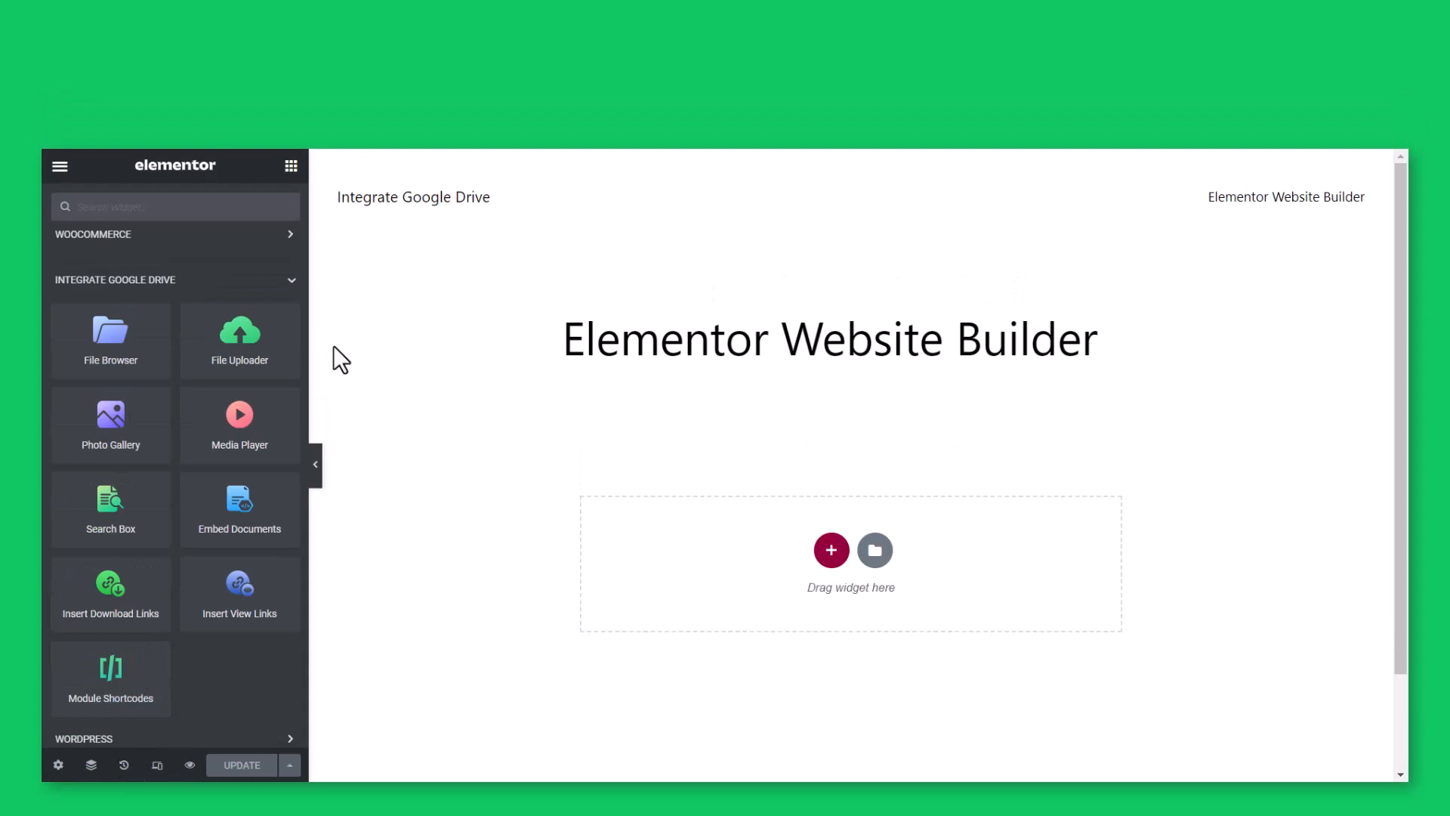
{"action": "mouse_move", "coordinate": [110, 342]}
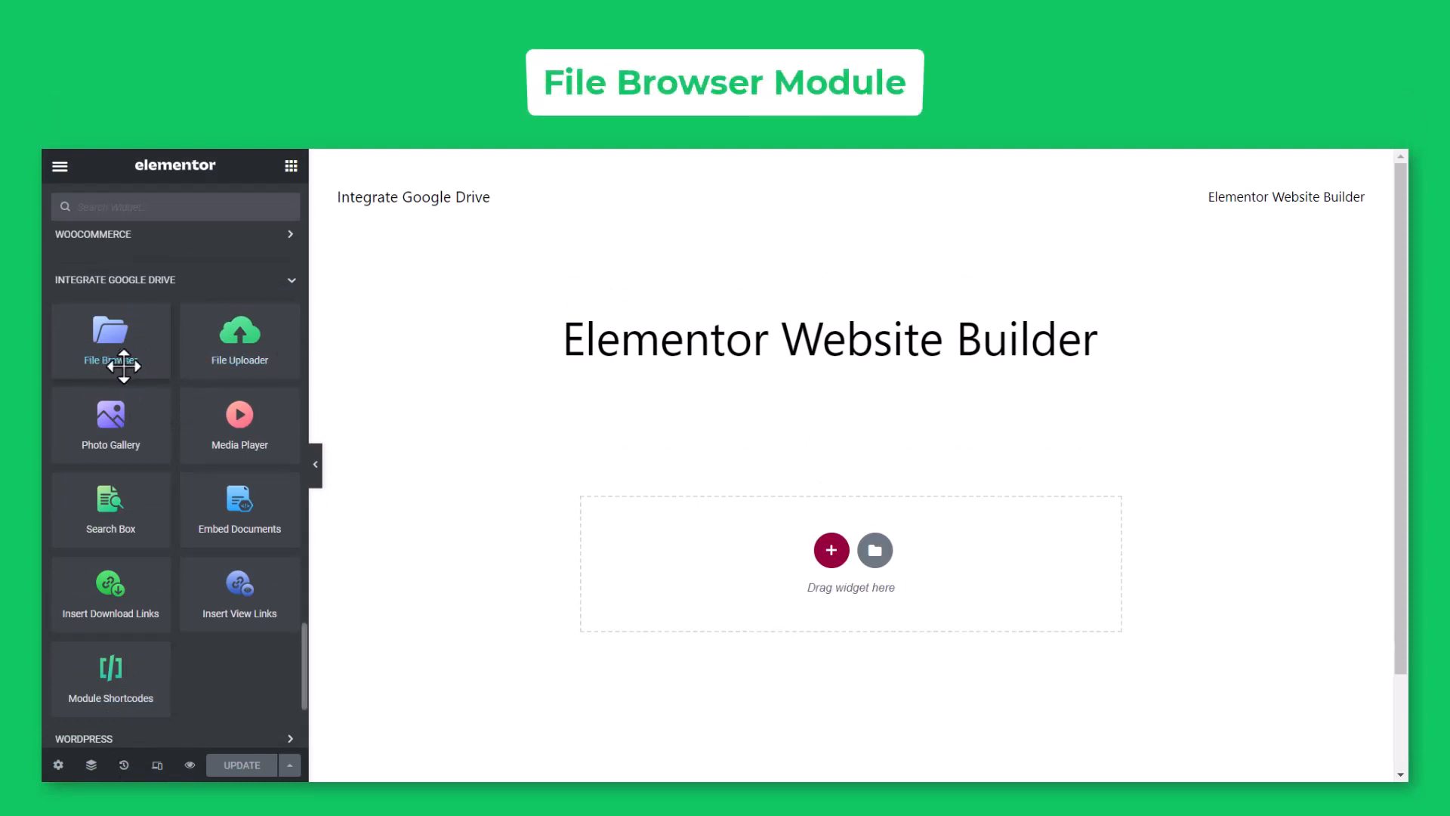
{"action": "mouse_move", "coordinate": [115, 362]}
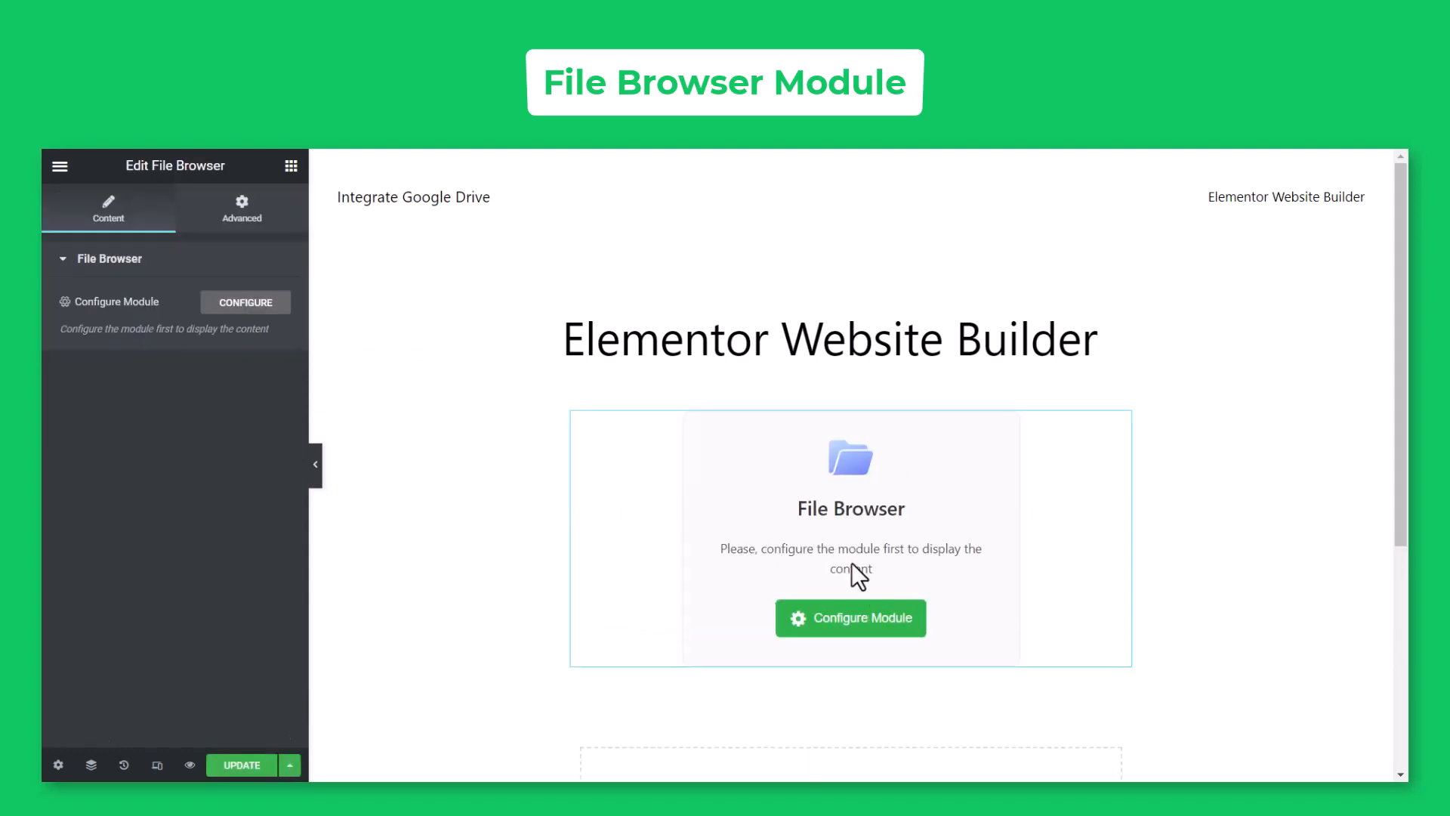
Configure the File Browser module and open the m4a audio file's action menu
{"action": "left_click", "coordinate": [849, 617]}
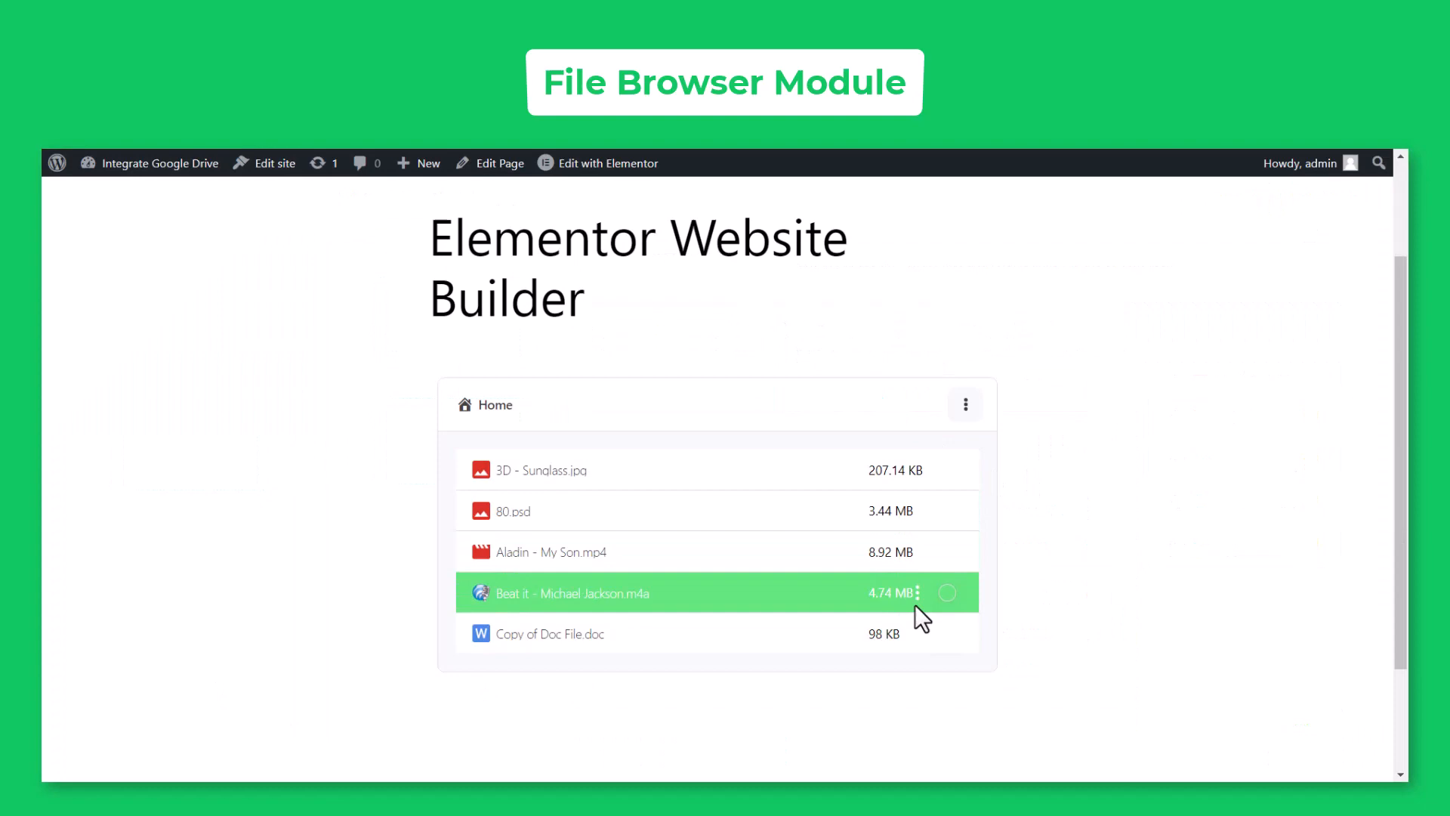
{"action": "left_click", "coordinate": [606, 164]}
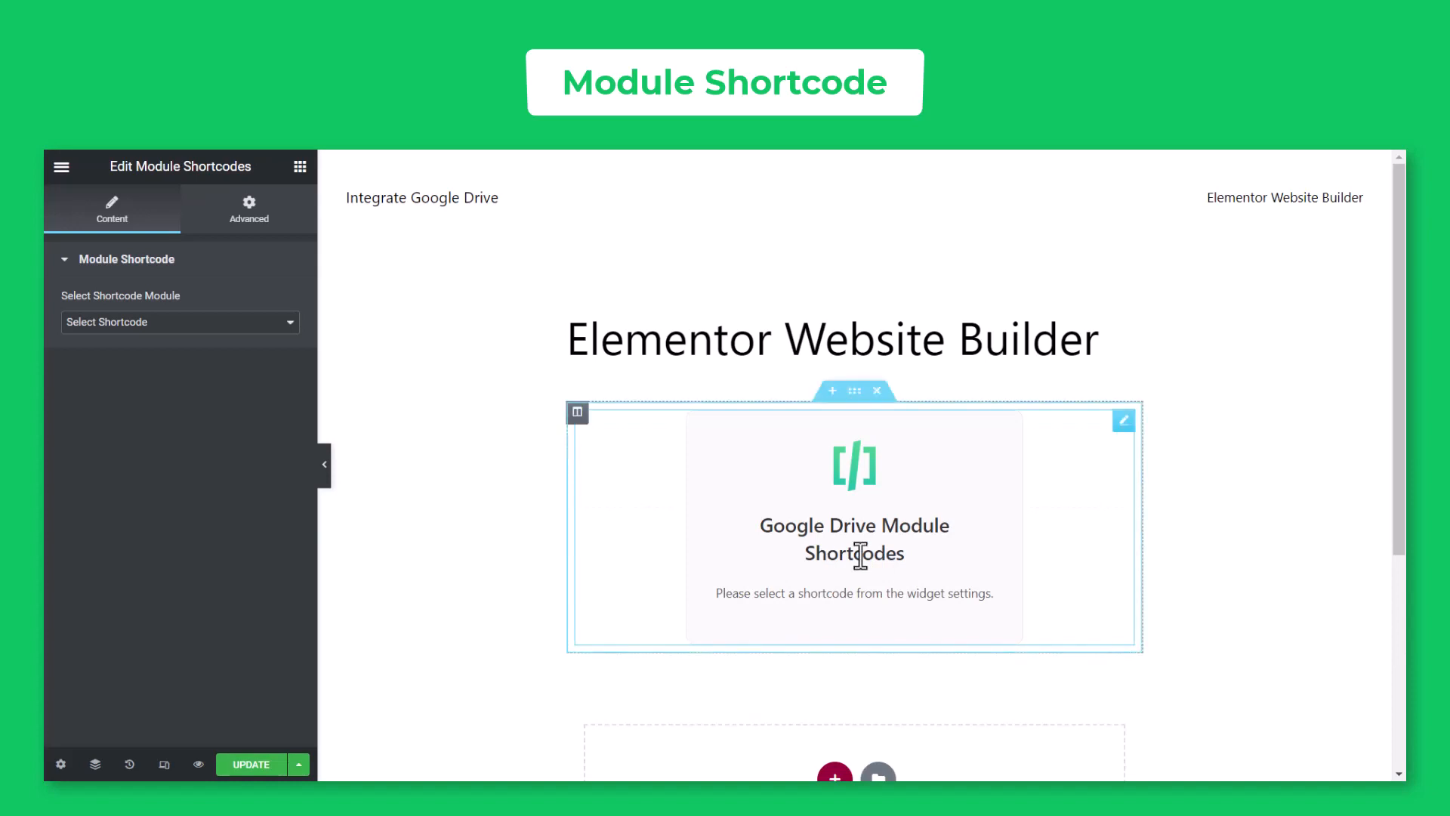
Choose Photo Gallery in the Module Shortcodes widget's Select Shortcode Module dropdown
{"action": "left_click", "coordinate": [179, 321]}
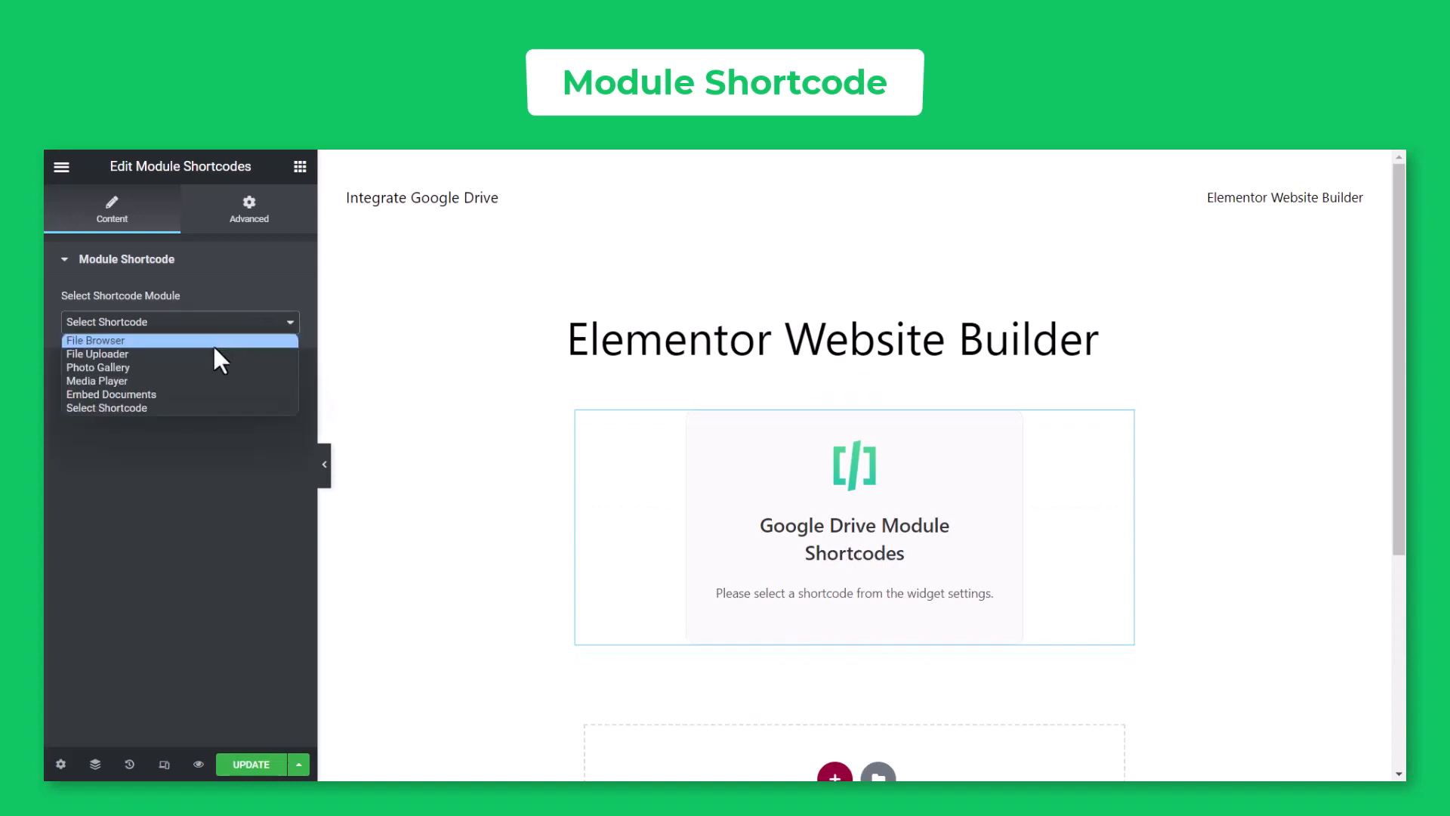
{"action": "left_click", "coordinate": [98, 367]}
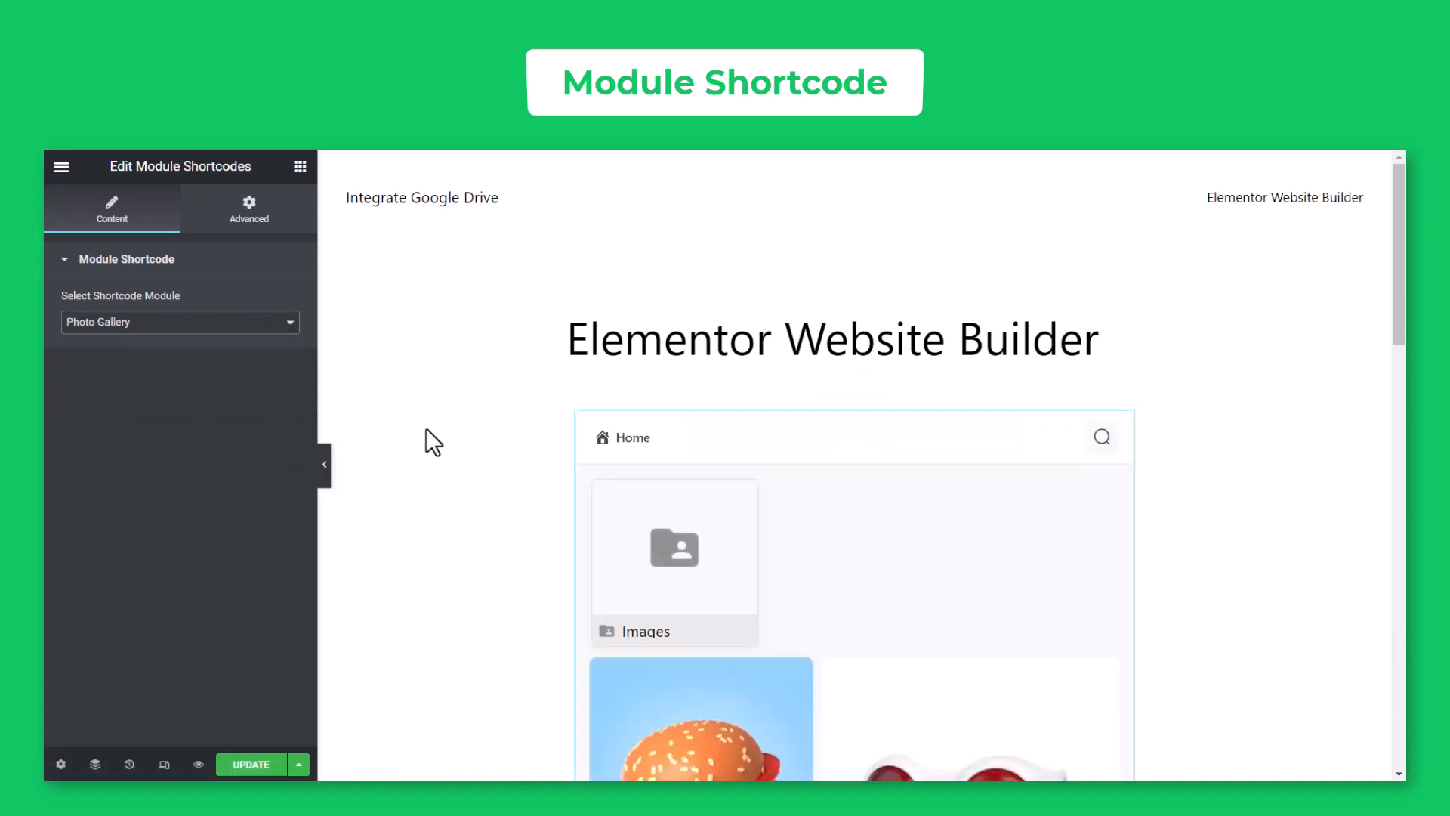